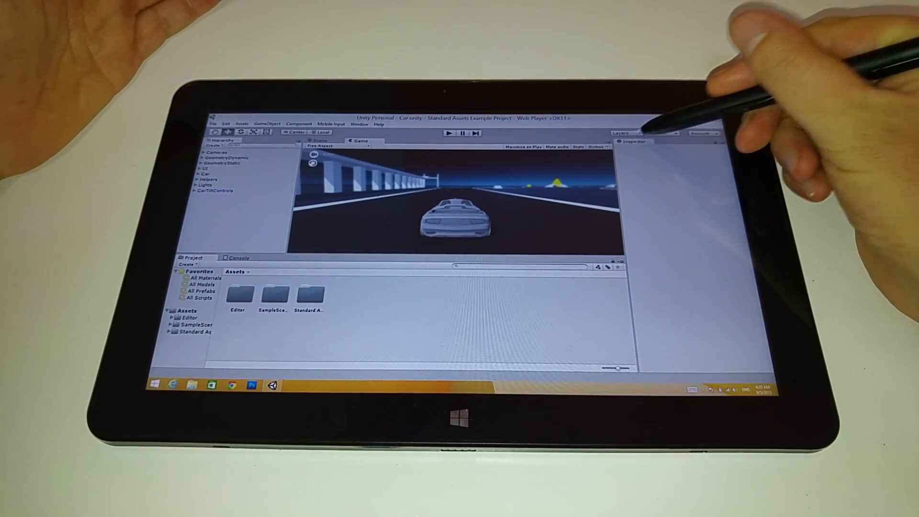
Glance at the Scene view, return to Game, and select Cameras to show its Transform and Simple Activator Menu.
left_click(622, 133)
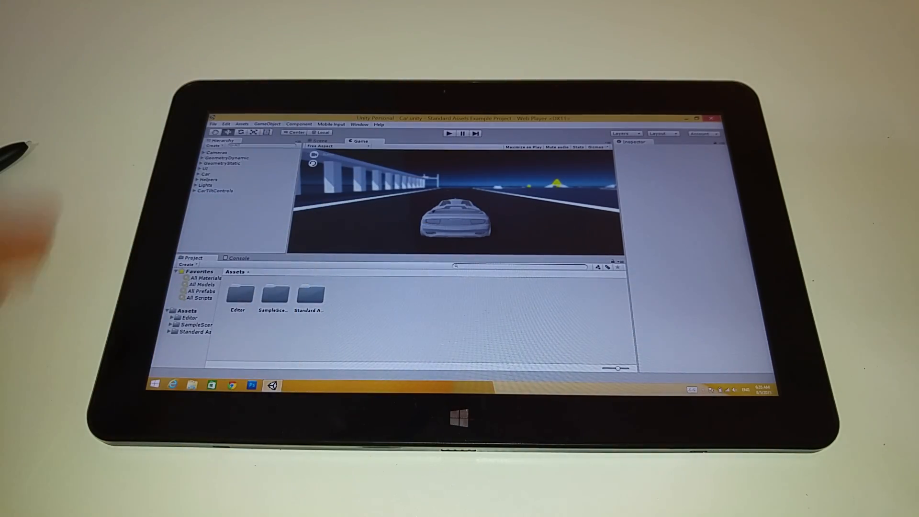
left_click(320, 145)
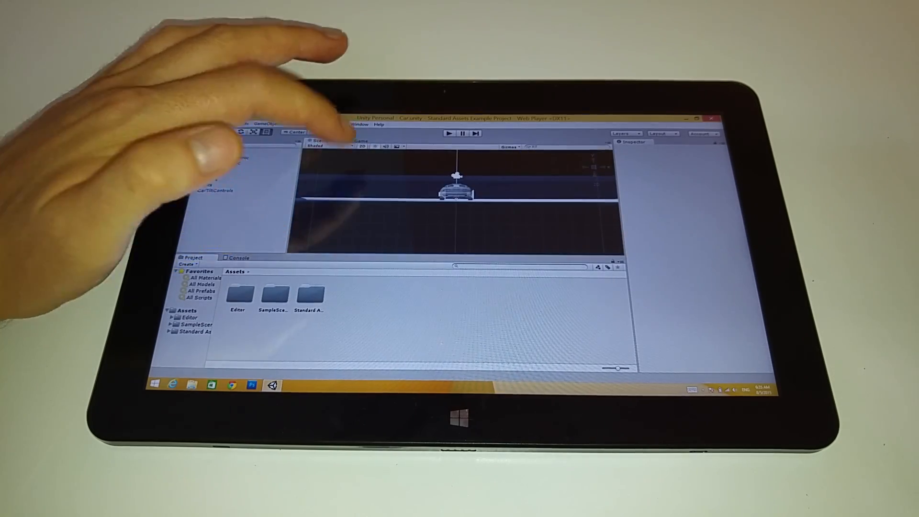
left_click(449, 133)
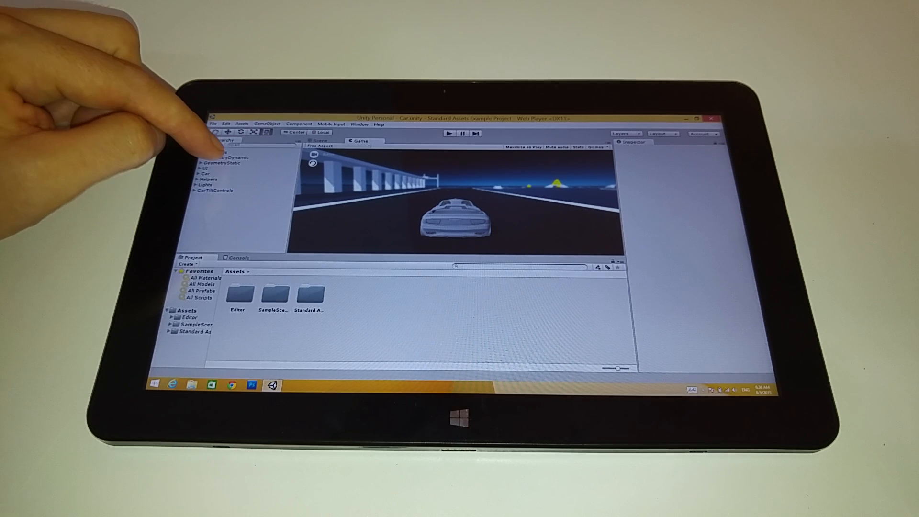
left_click(217, 153)
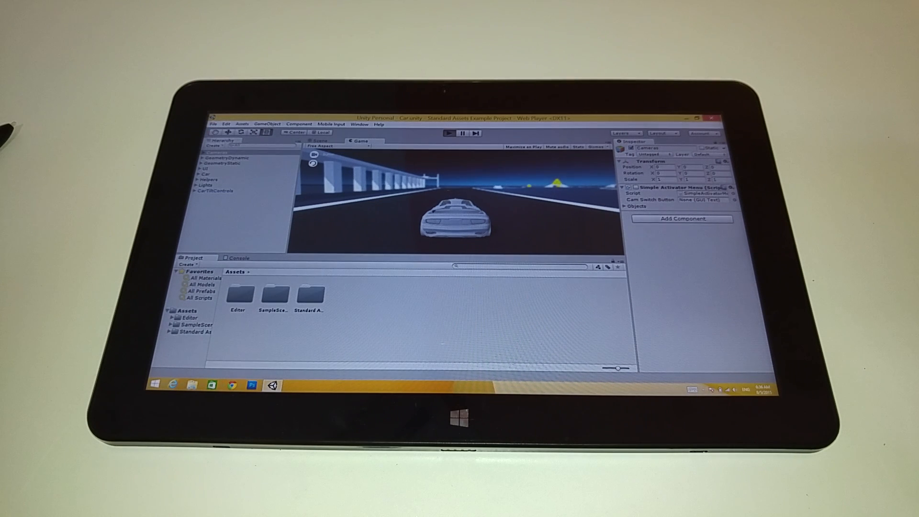
Enter Play mode so the car drives out onto the track.
left_click(449, 133)
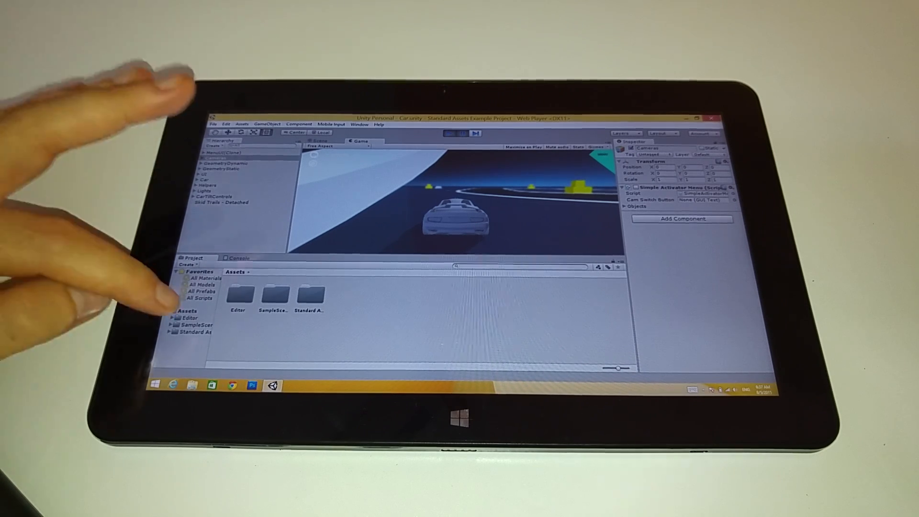
Browse Assets/Editor and ImageEffects, then select GeometryStatic and Menu(Clone) to view its Canvas and scripts.
left_click(191, 317)
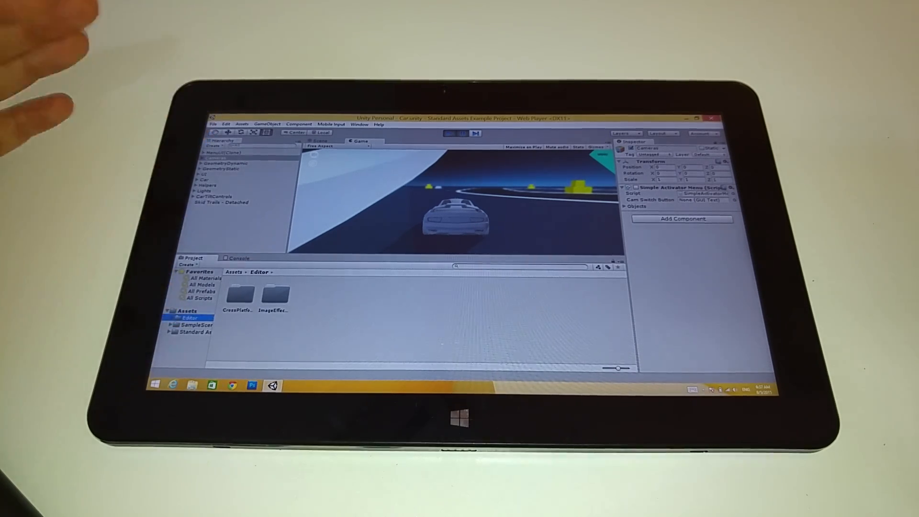
left_click(273, 295)
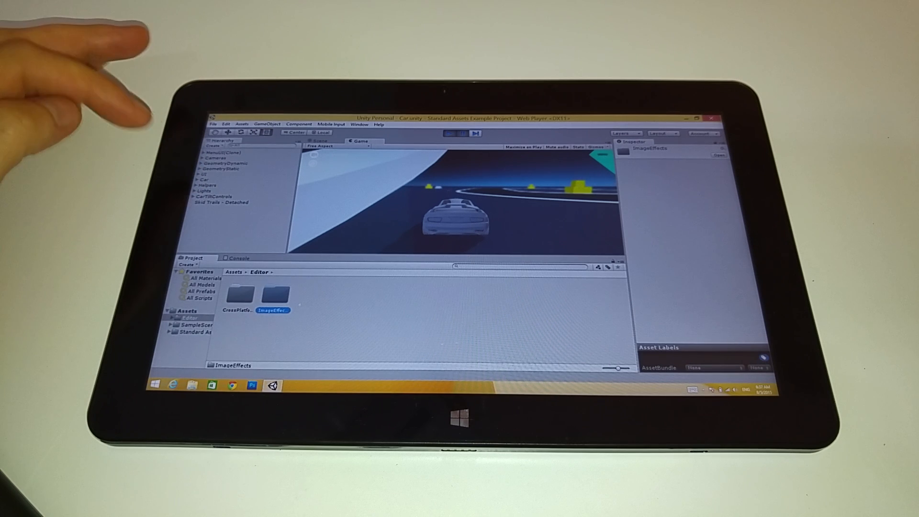
left_click(226, 168)
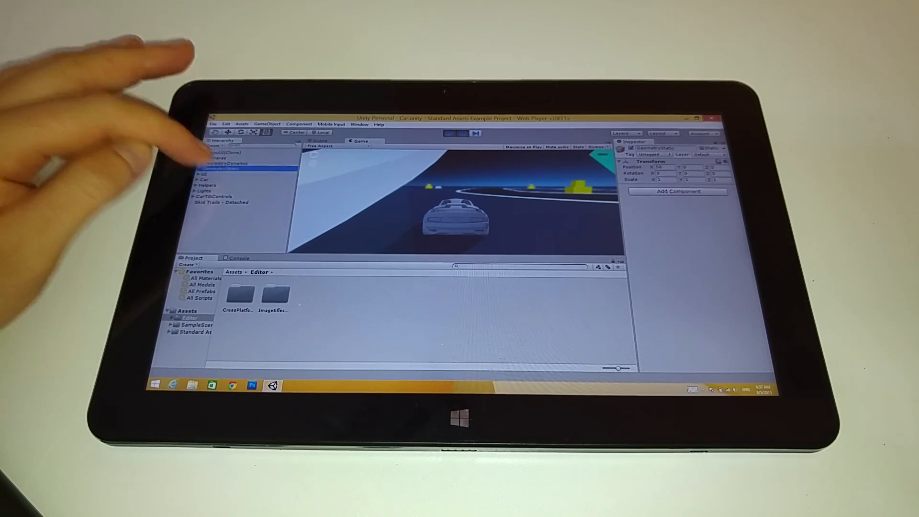
left_click(219, 152)
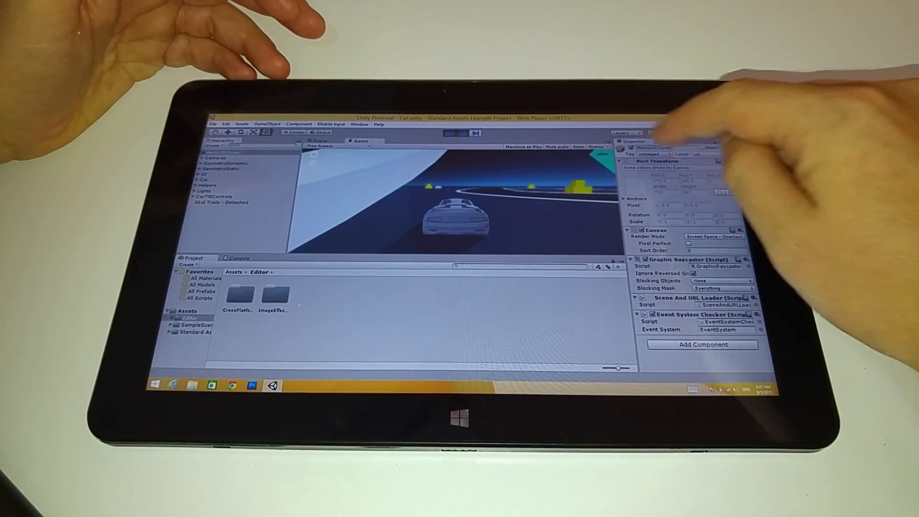
Exit Play mode so the car scene resets and the spawned runtime objects disappear.
left_click(621, 133)
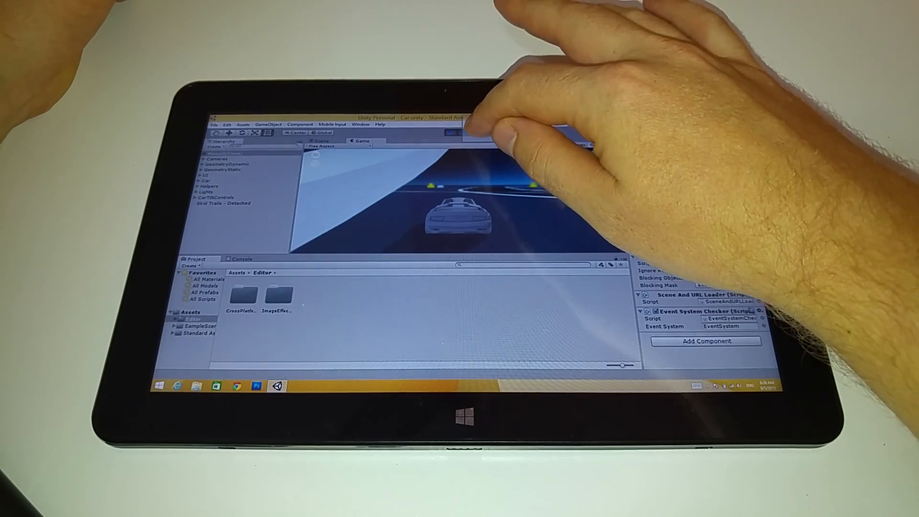
left_click(450, 132)
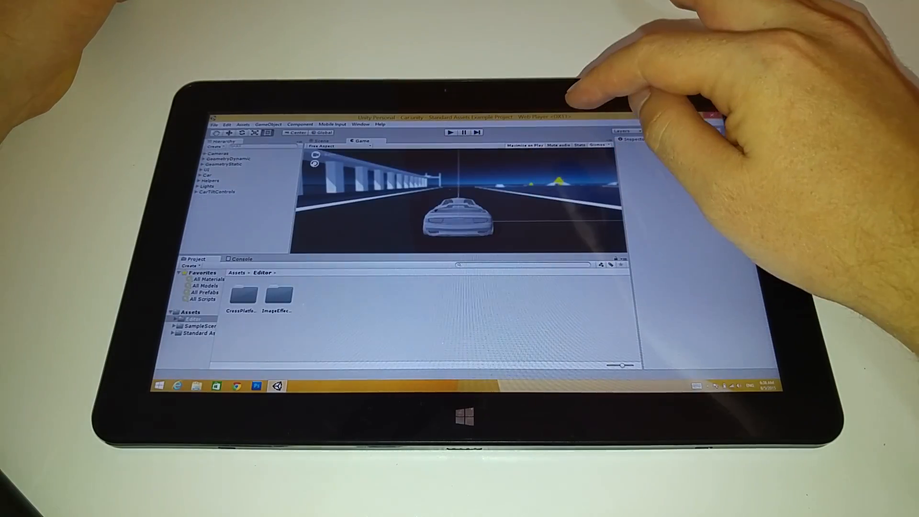